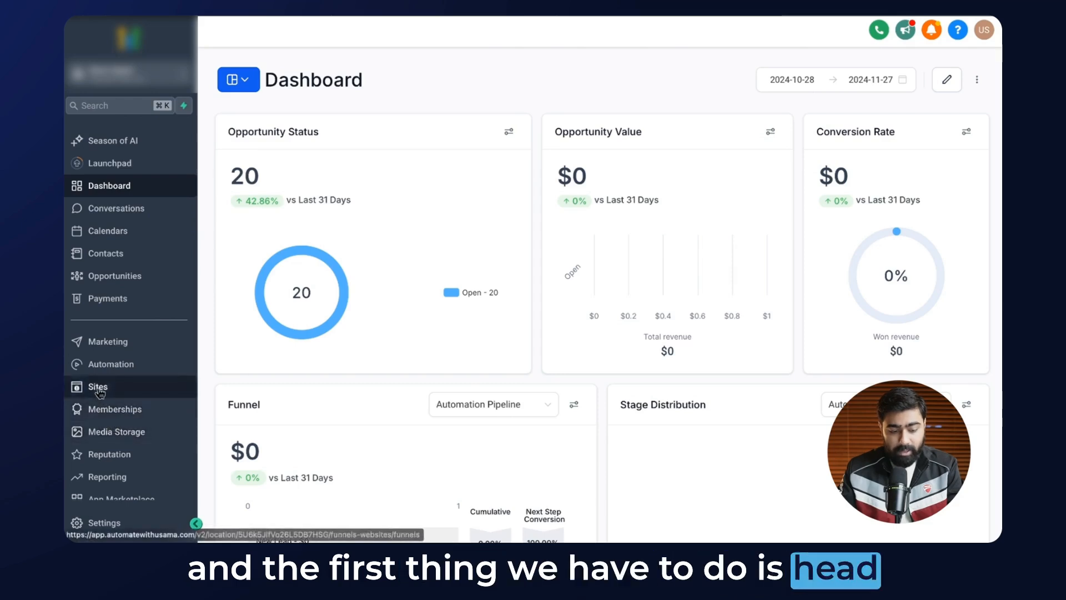
# - Show the WordPress sites list in the Sites area of GoHighLevel
pyautogui.click(98, 386)
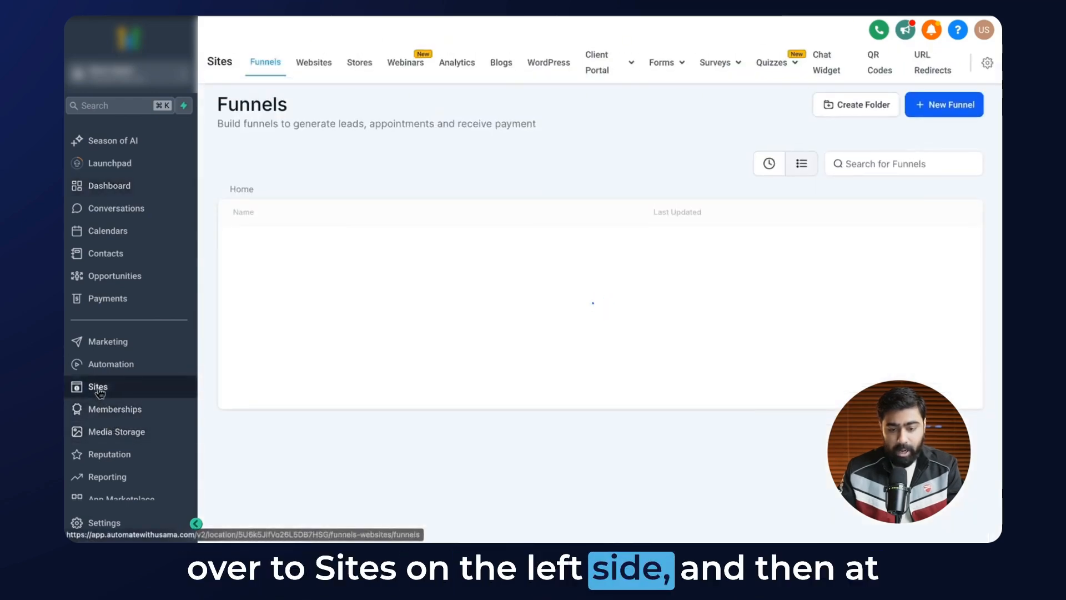
pyautogui.click(549, 62)
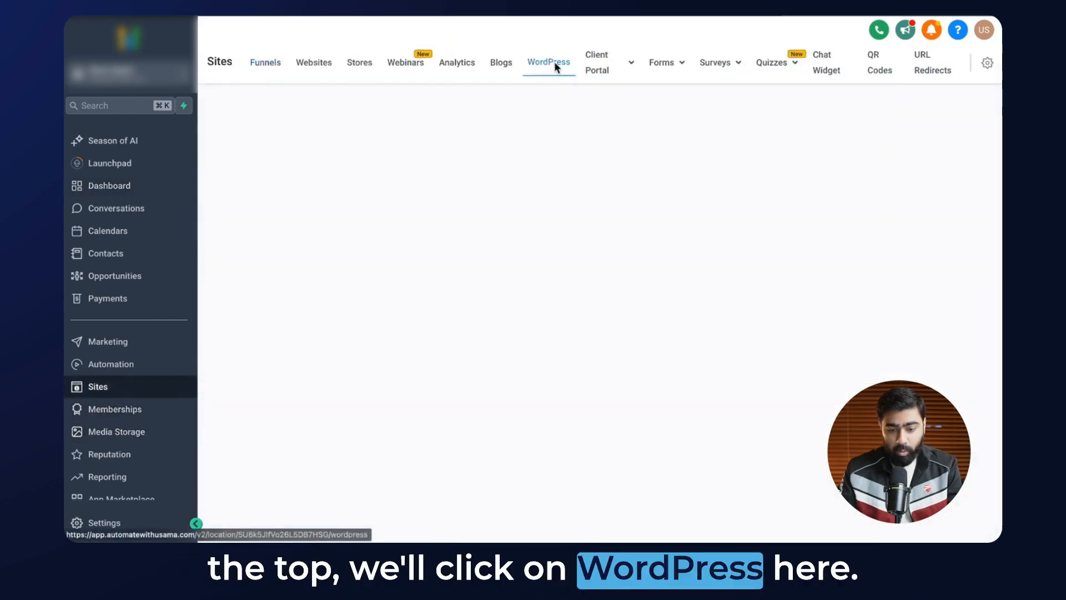
pyautogui.click(548, 62)
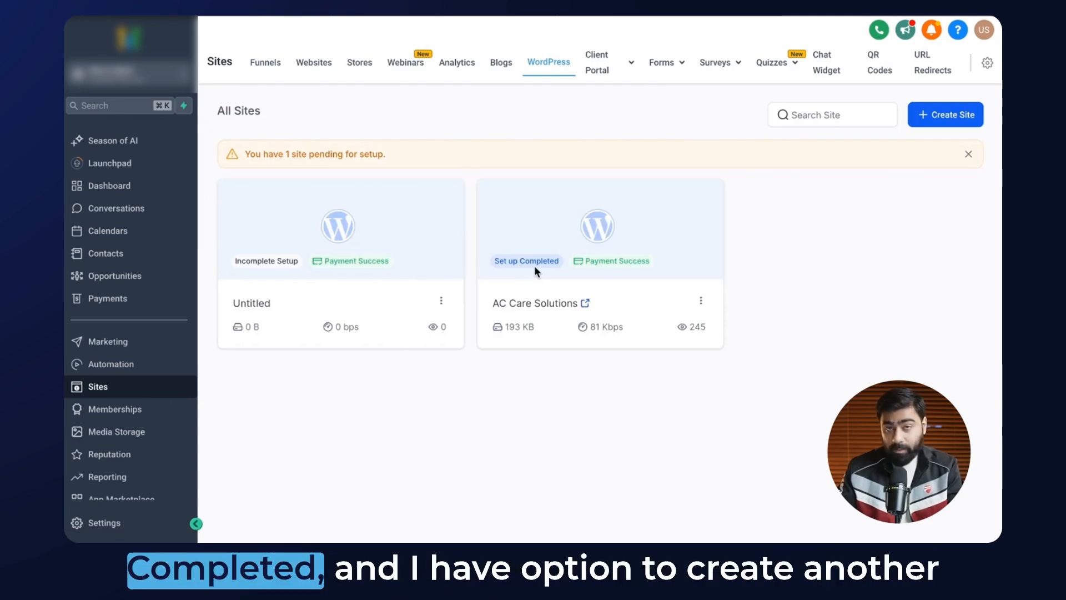
pyautogui.moveTo(402, 237)
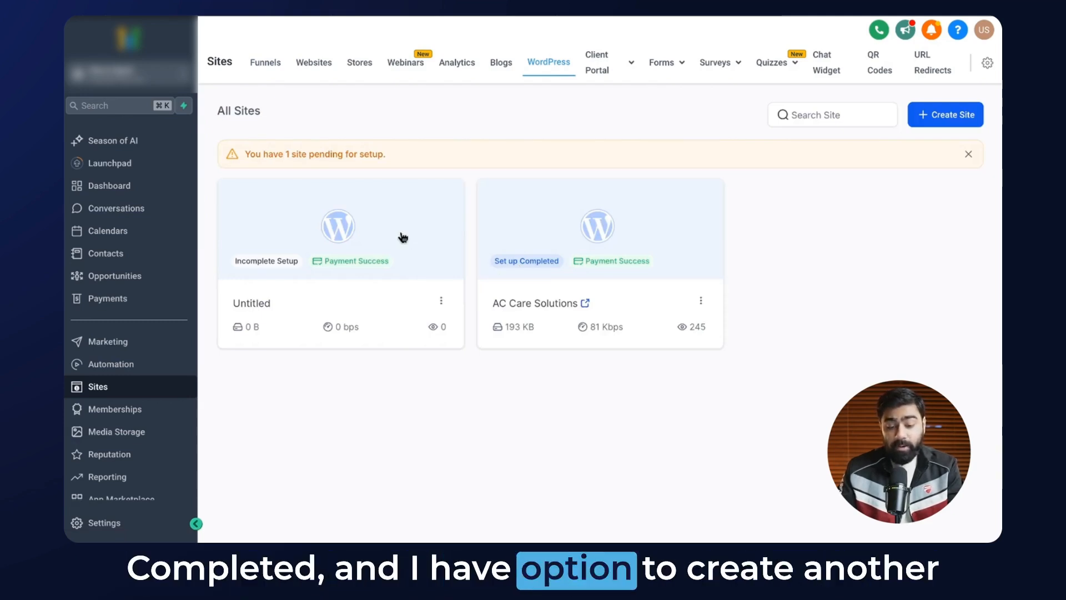
pyautogui.moveTo(275, 166)
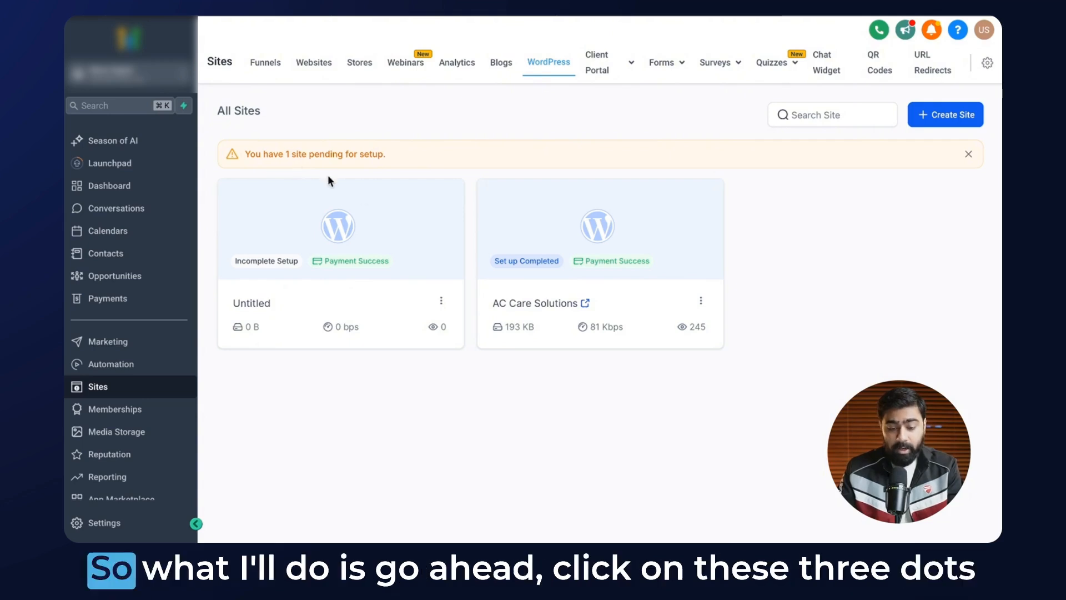
# - Begin Complete Setup of the Untitled site, choosing to copy from an existing site
pyautogui.click(440, 301)
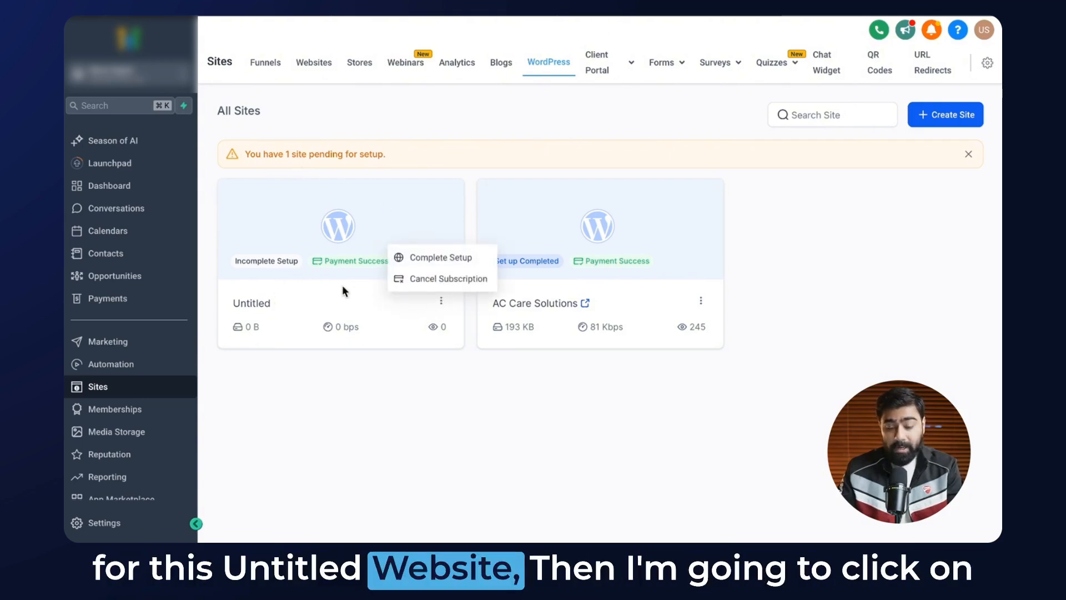
pyautogui.click(440, 256)
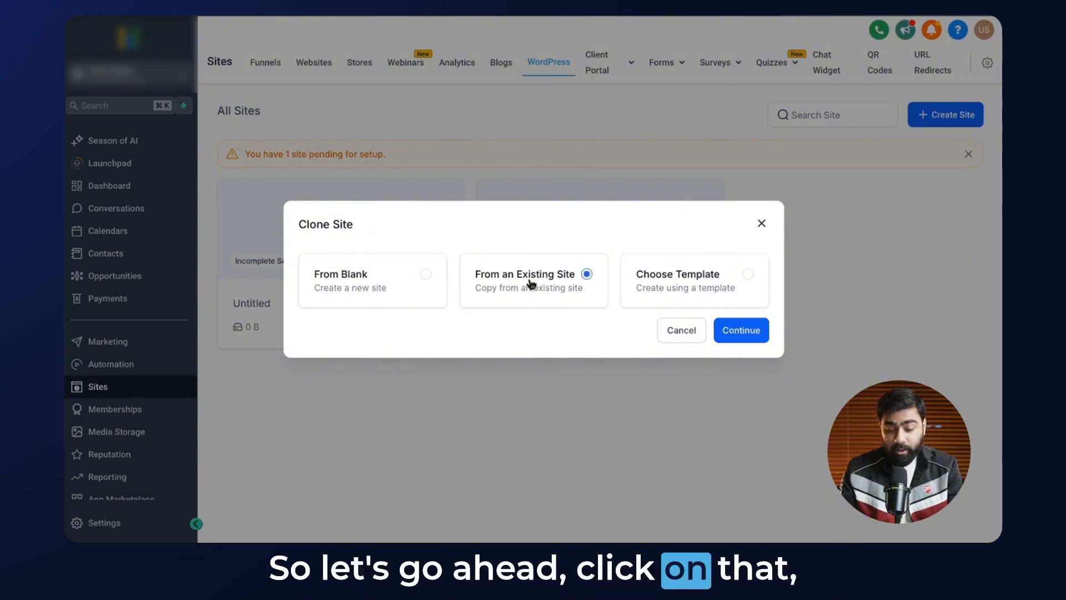
pyautogui.click(740, 330)
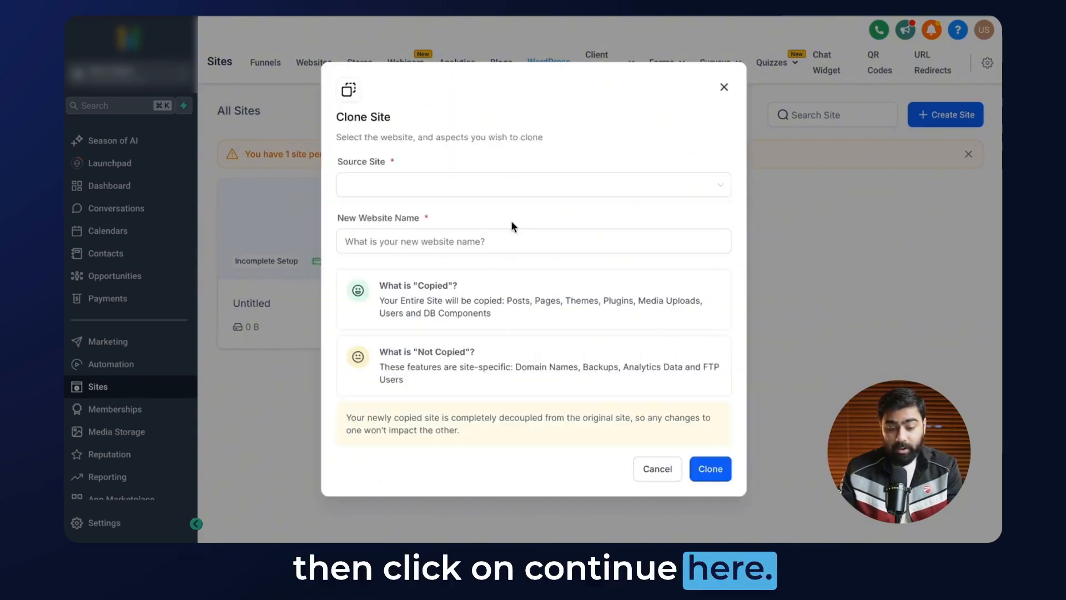
# - Pick AC Care Solutions - Q95UGC as the source site for the clone
pyautogui.click(533, 184)
pyautogui.write('Mark AC Solutions')
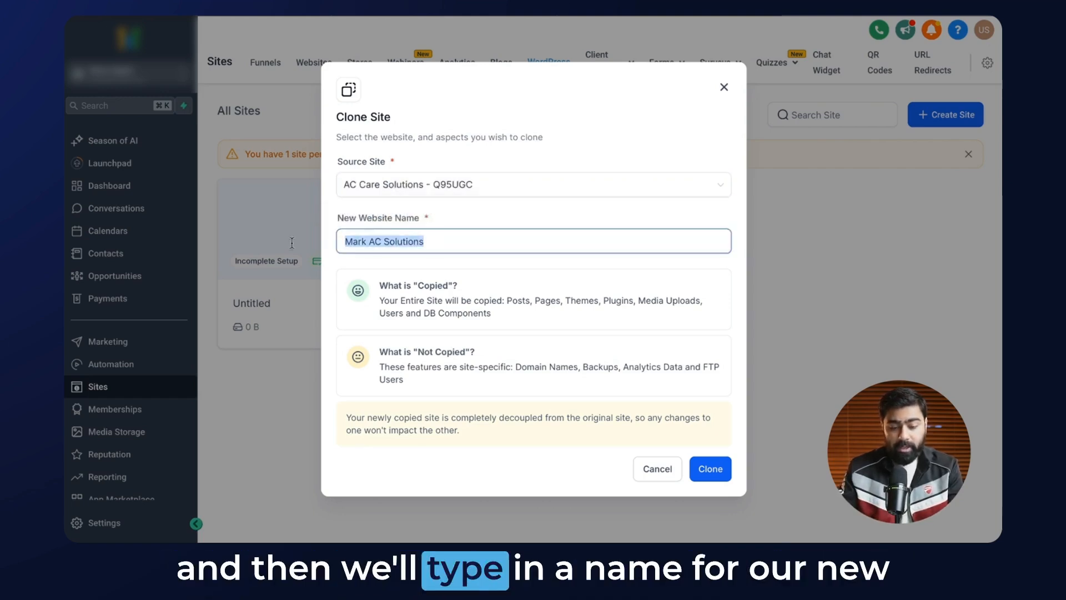
pyautogui.moveTo(553, 332)
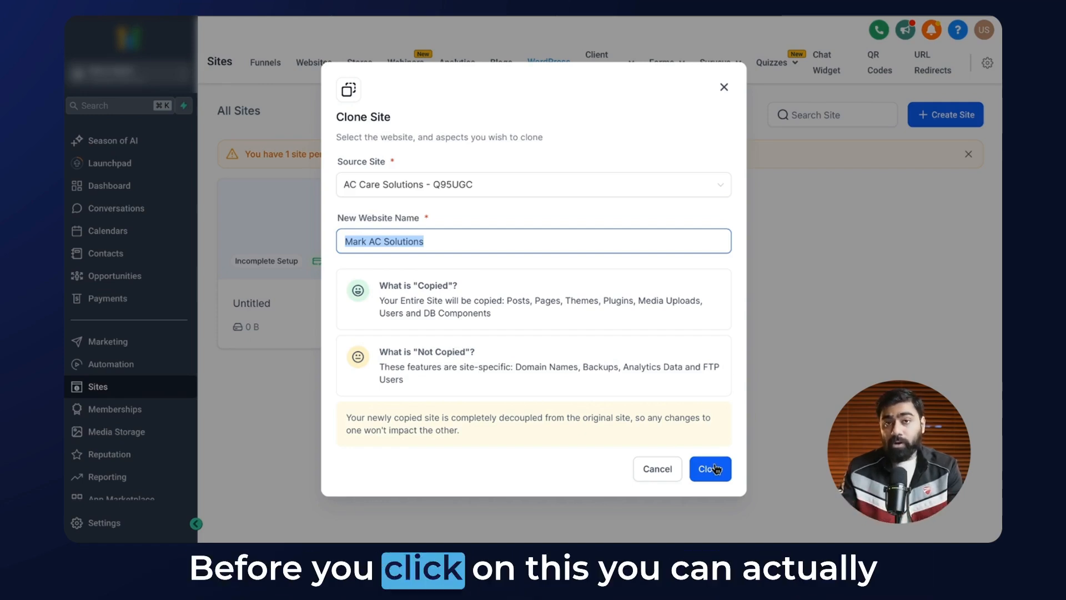
pyautogui.moveTo(430, 290)
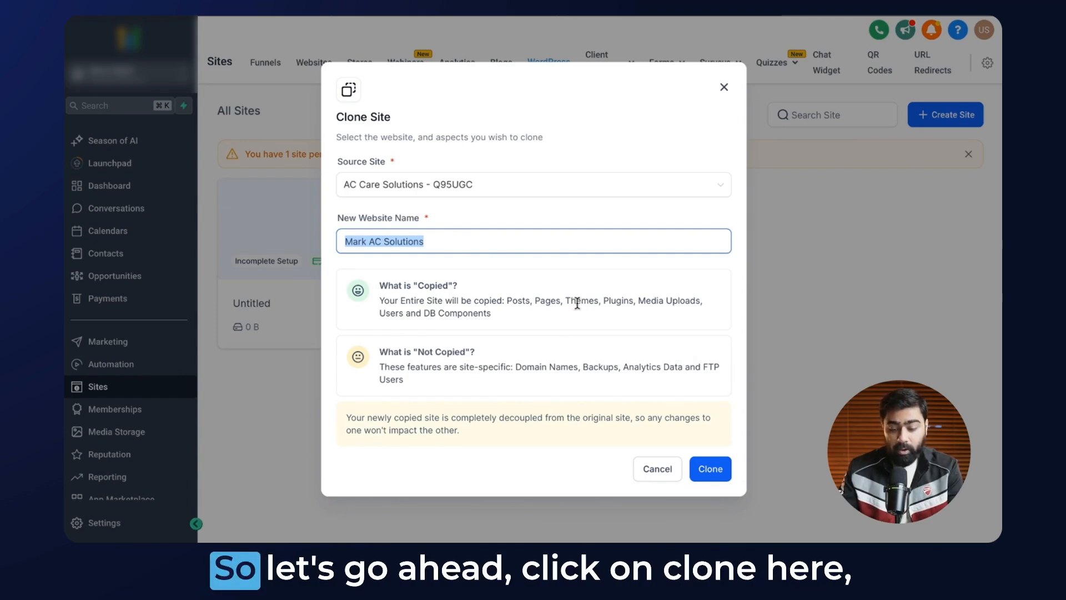
# - Clone AC Care Solutions into the new Mark AC Solutions site
pyautogui.click(710, 468)
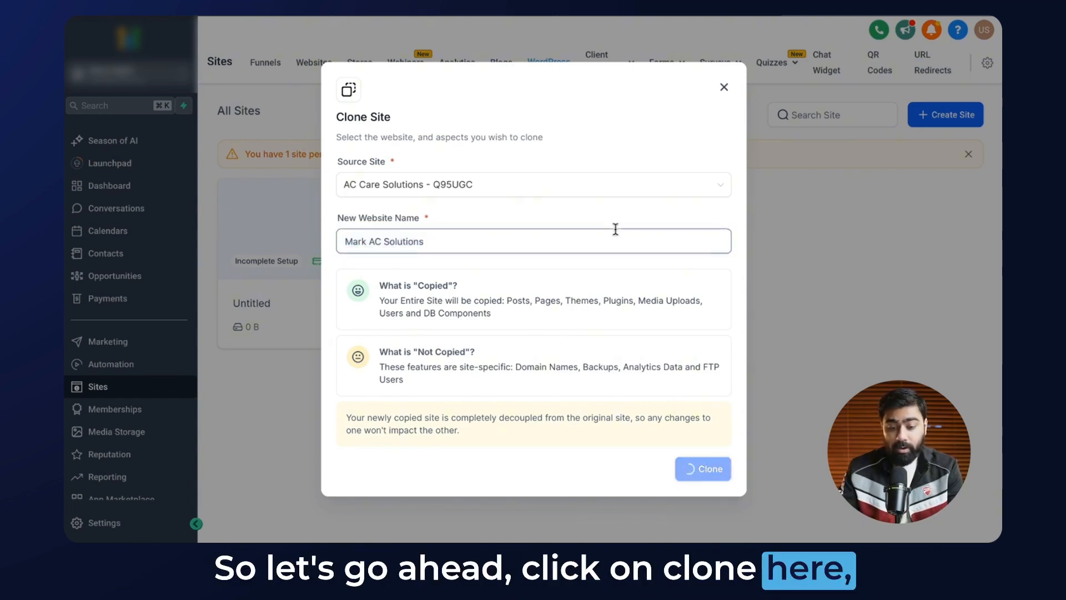
pyautogui.click(702, 469)
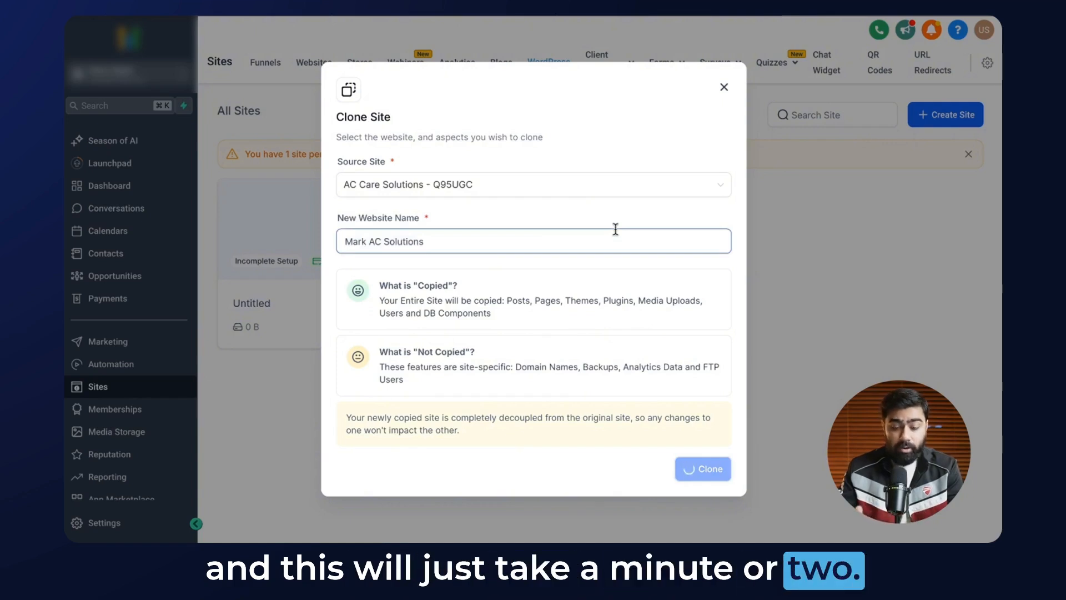
pyautogui.click(702, 469)
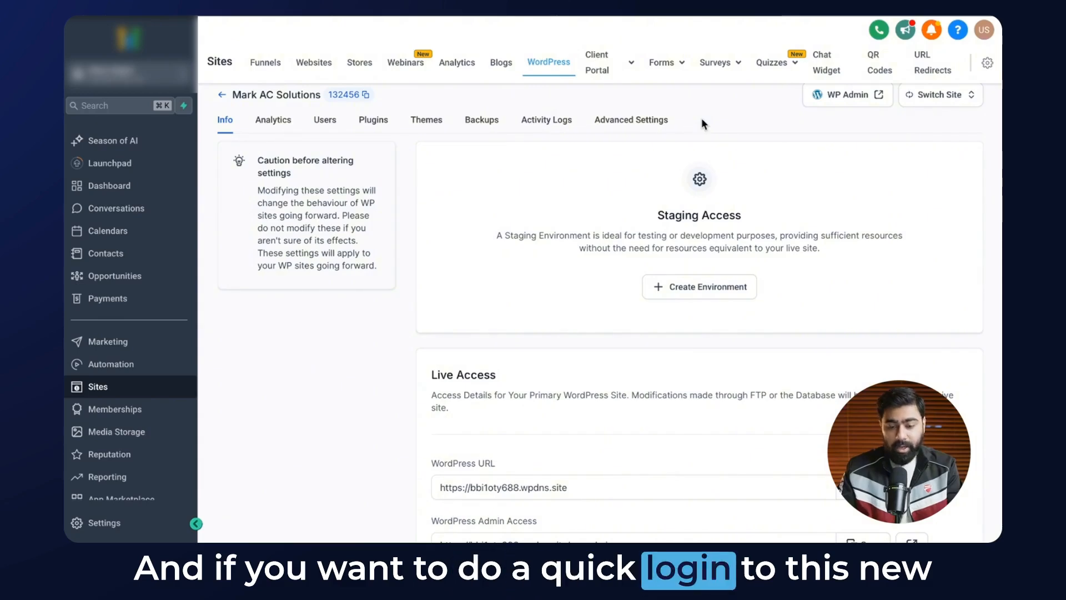
pyautogui.moveTo(698, 189)
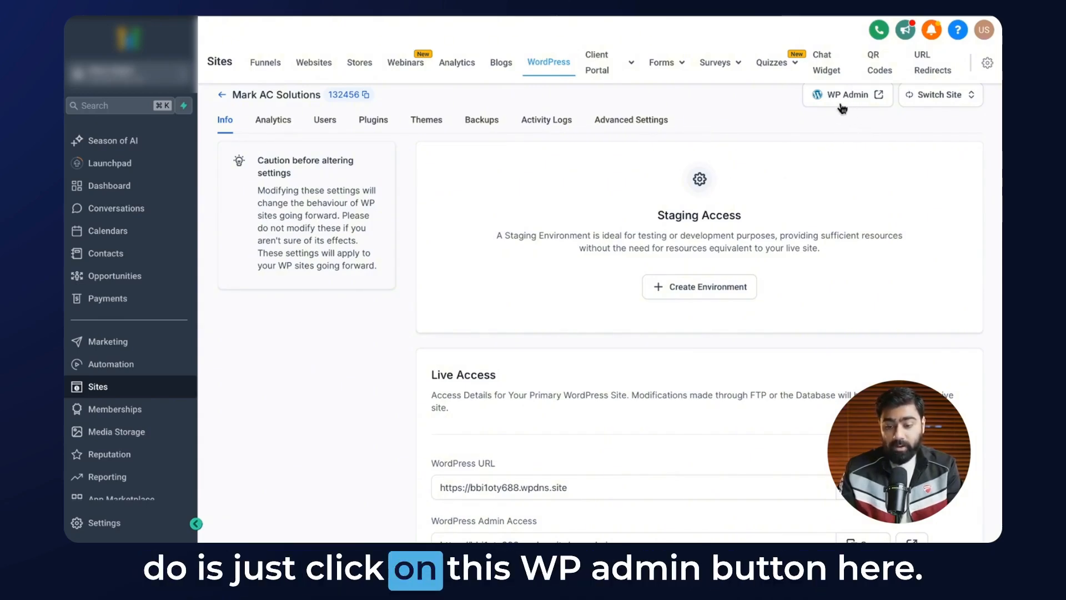
# - Launch WP Admin for the newly cloned Mark AC Solutions site
pyautogui.click(847, 94)
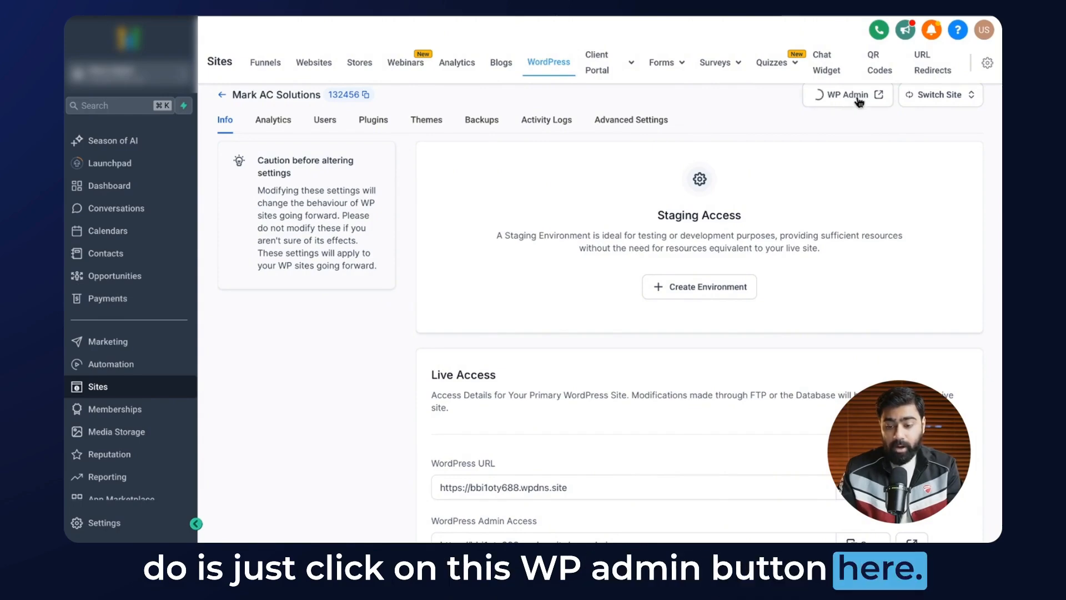
pyautogui.click(843, 95)
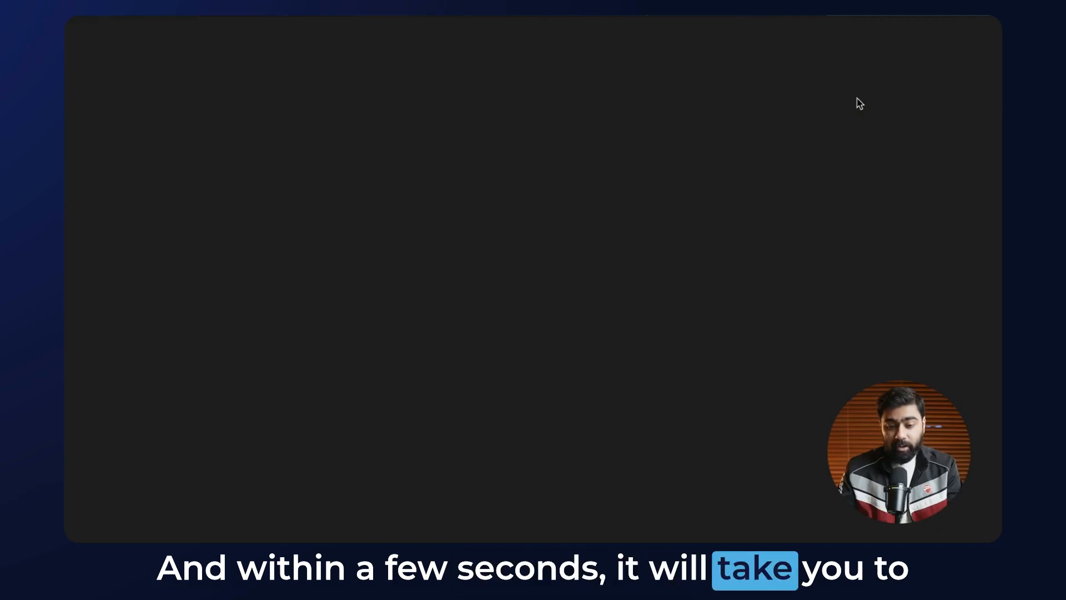